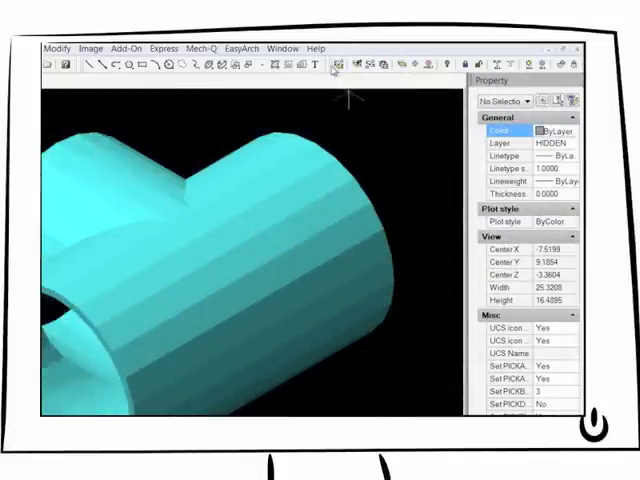
Show the Express menu's Layer, Blocks, Text, Modify and Tools submenus over the pipe-tee drawing.
left_click(475, 47)
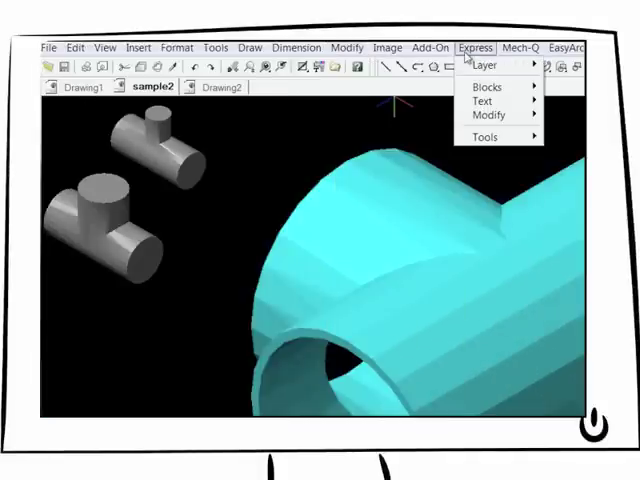